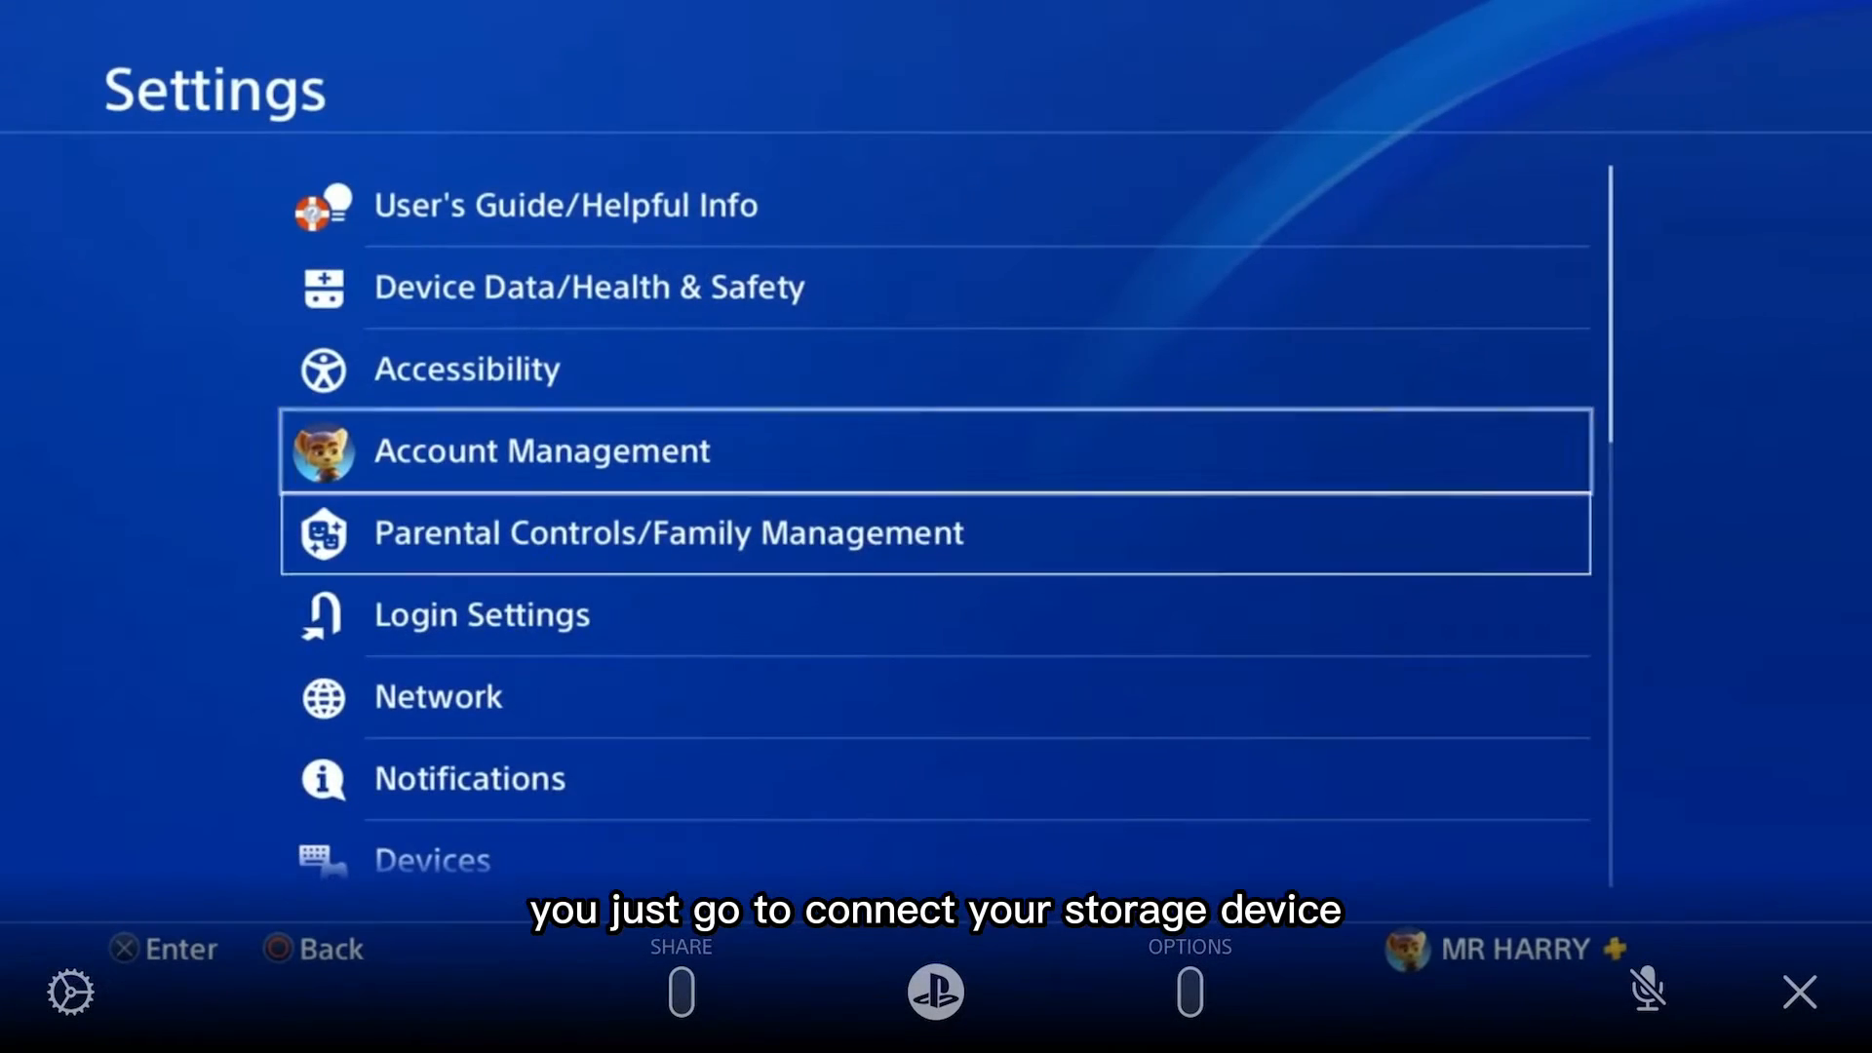
Scroll through the Settings list and back out to the PS4 home screen.
scroll("down", 3)
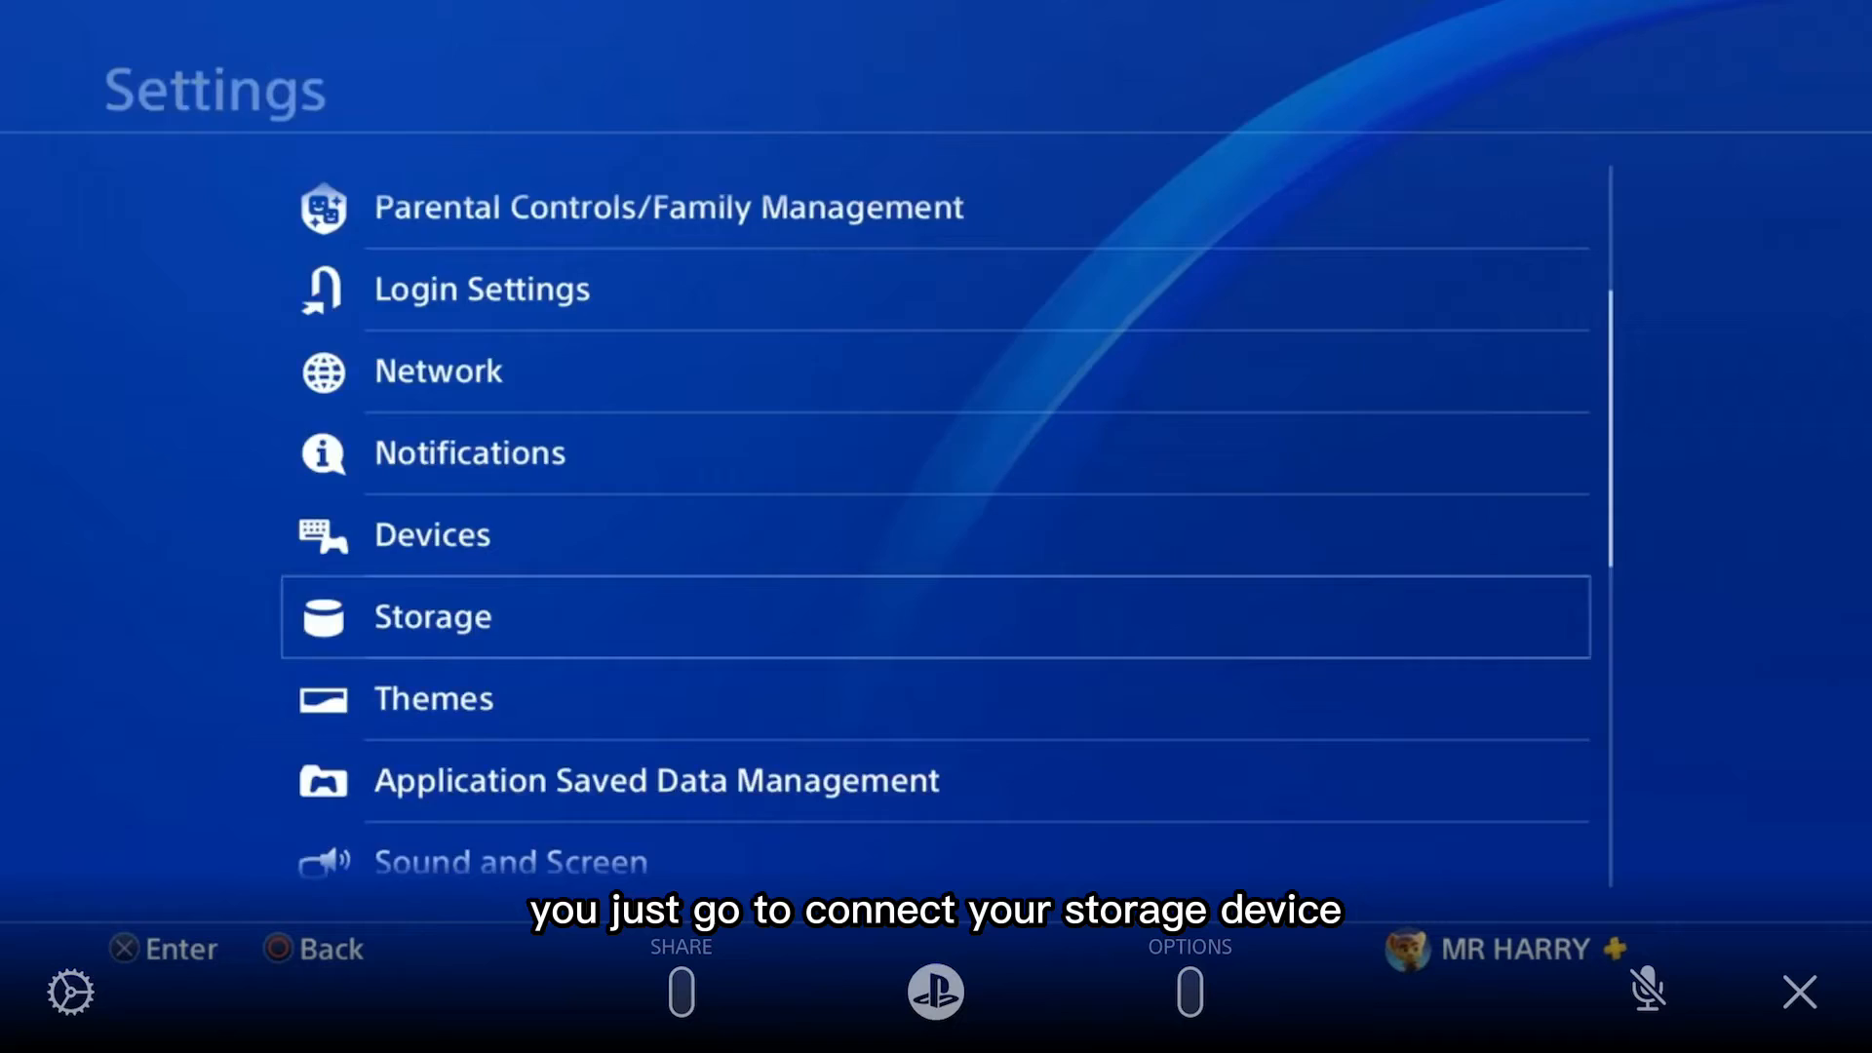
left_click(432, 616)
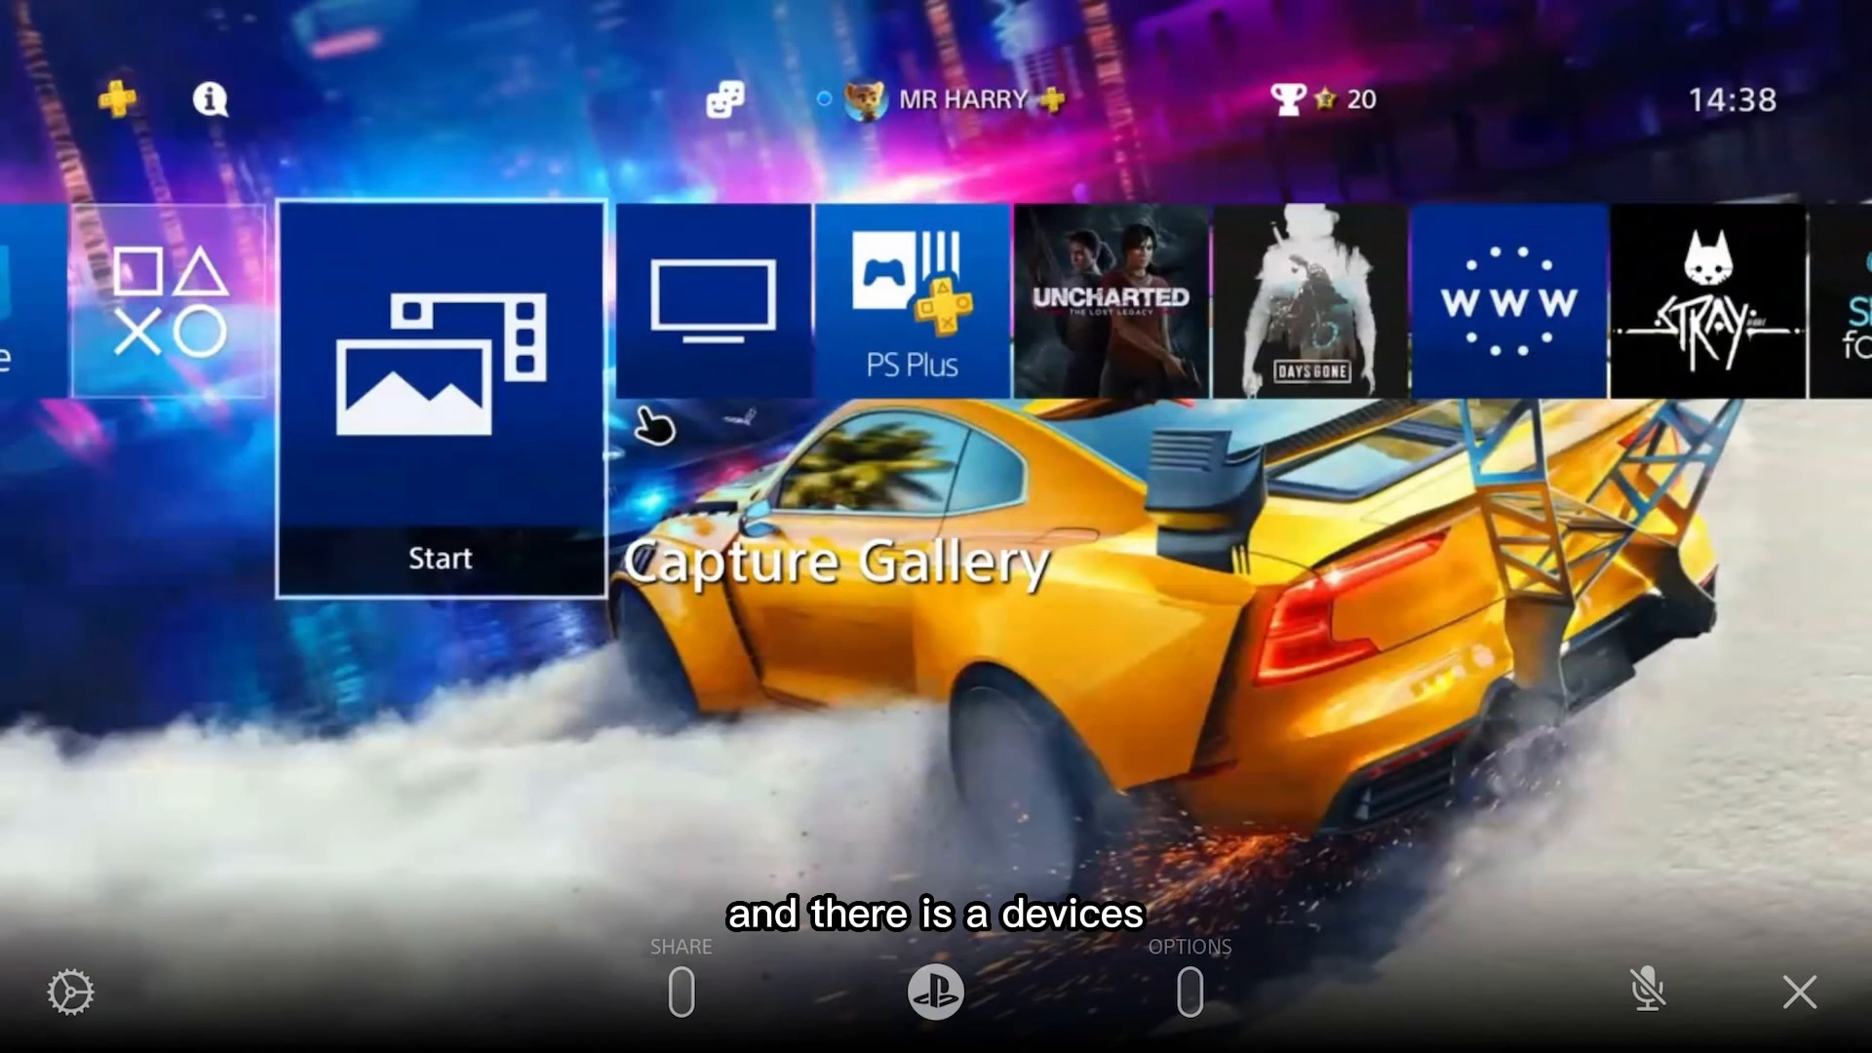
Reach the SanDisk Ultra drive's info screen via Settings > Devices > USB Storage Devices.
scroll("right", 3)
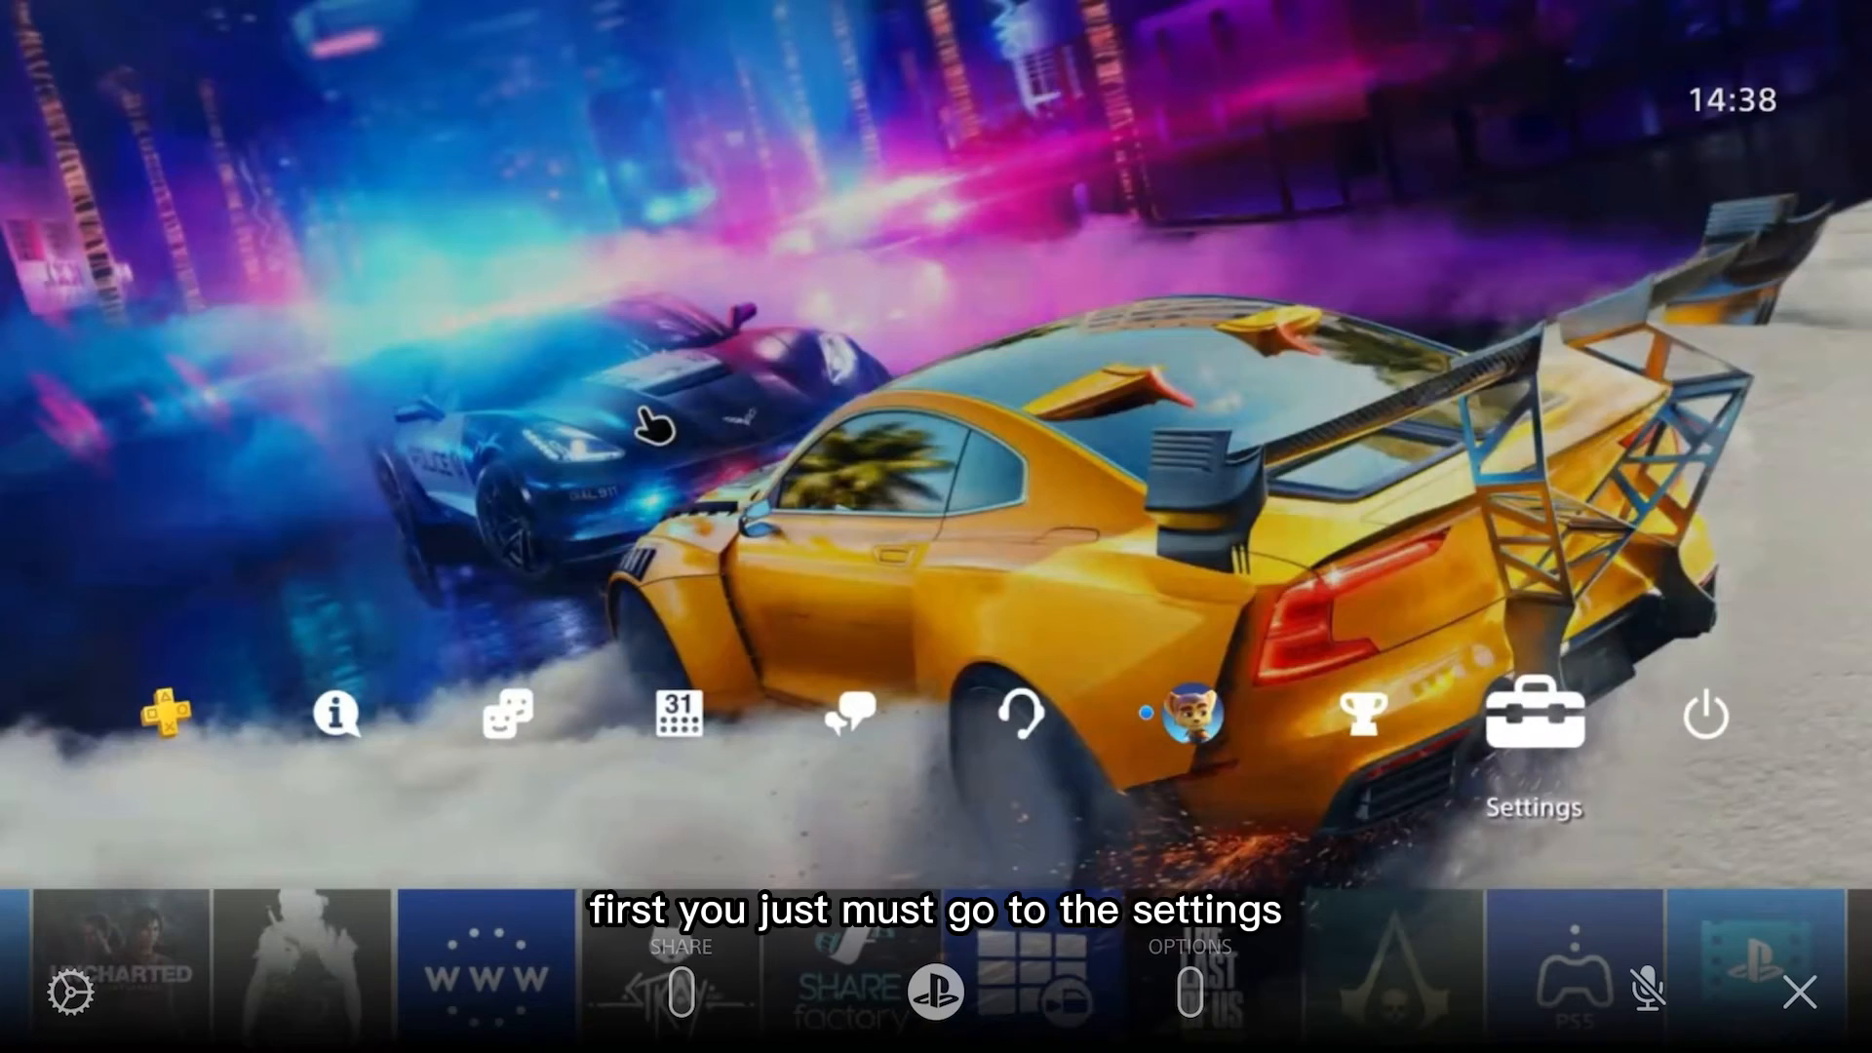
left_click(1535, 713)
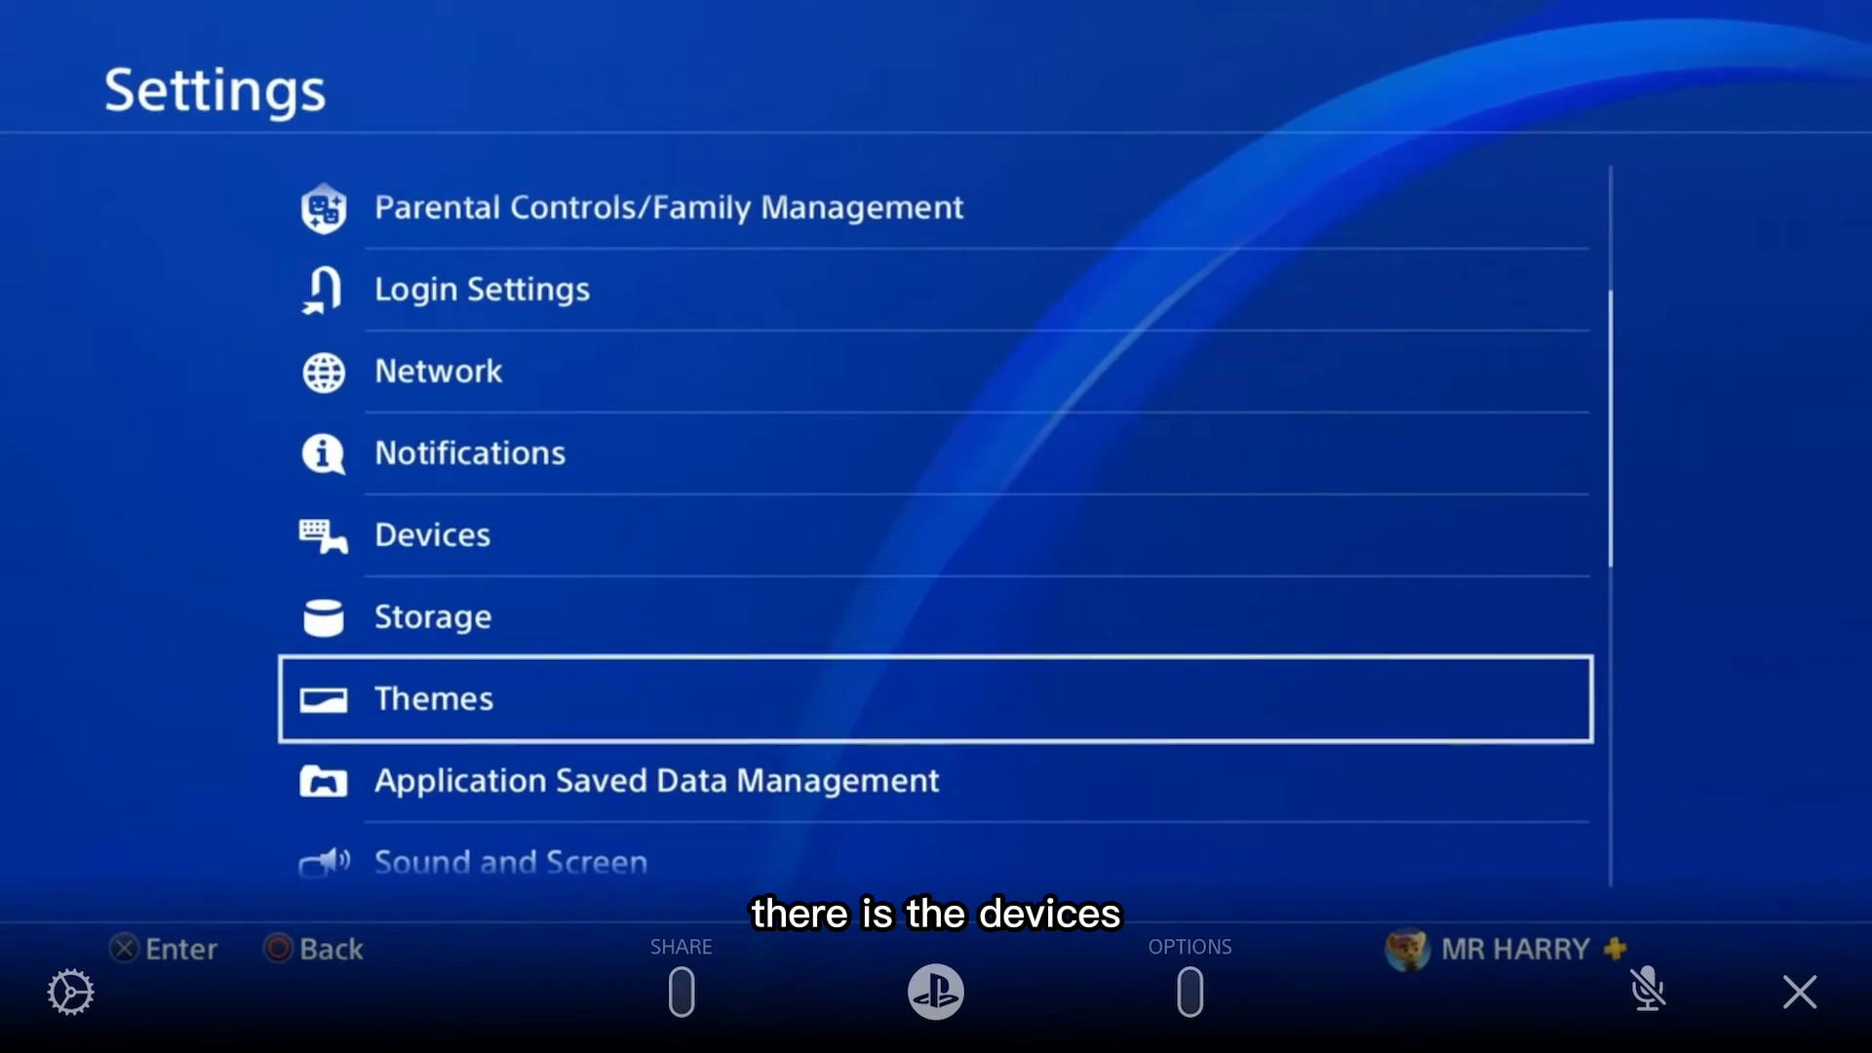
left_click(431, 533)
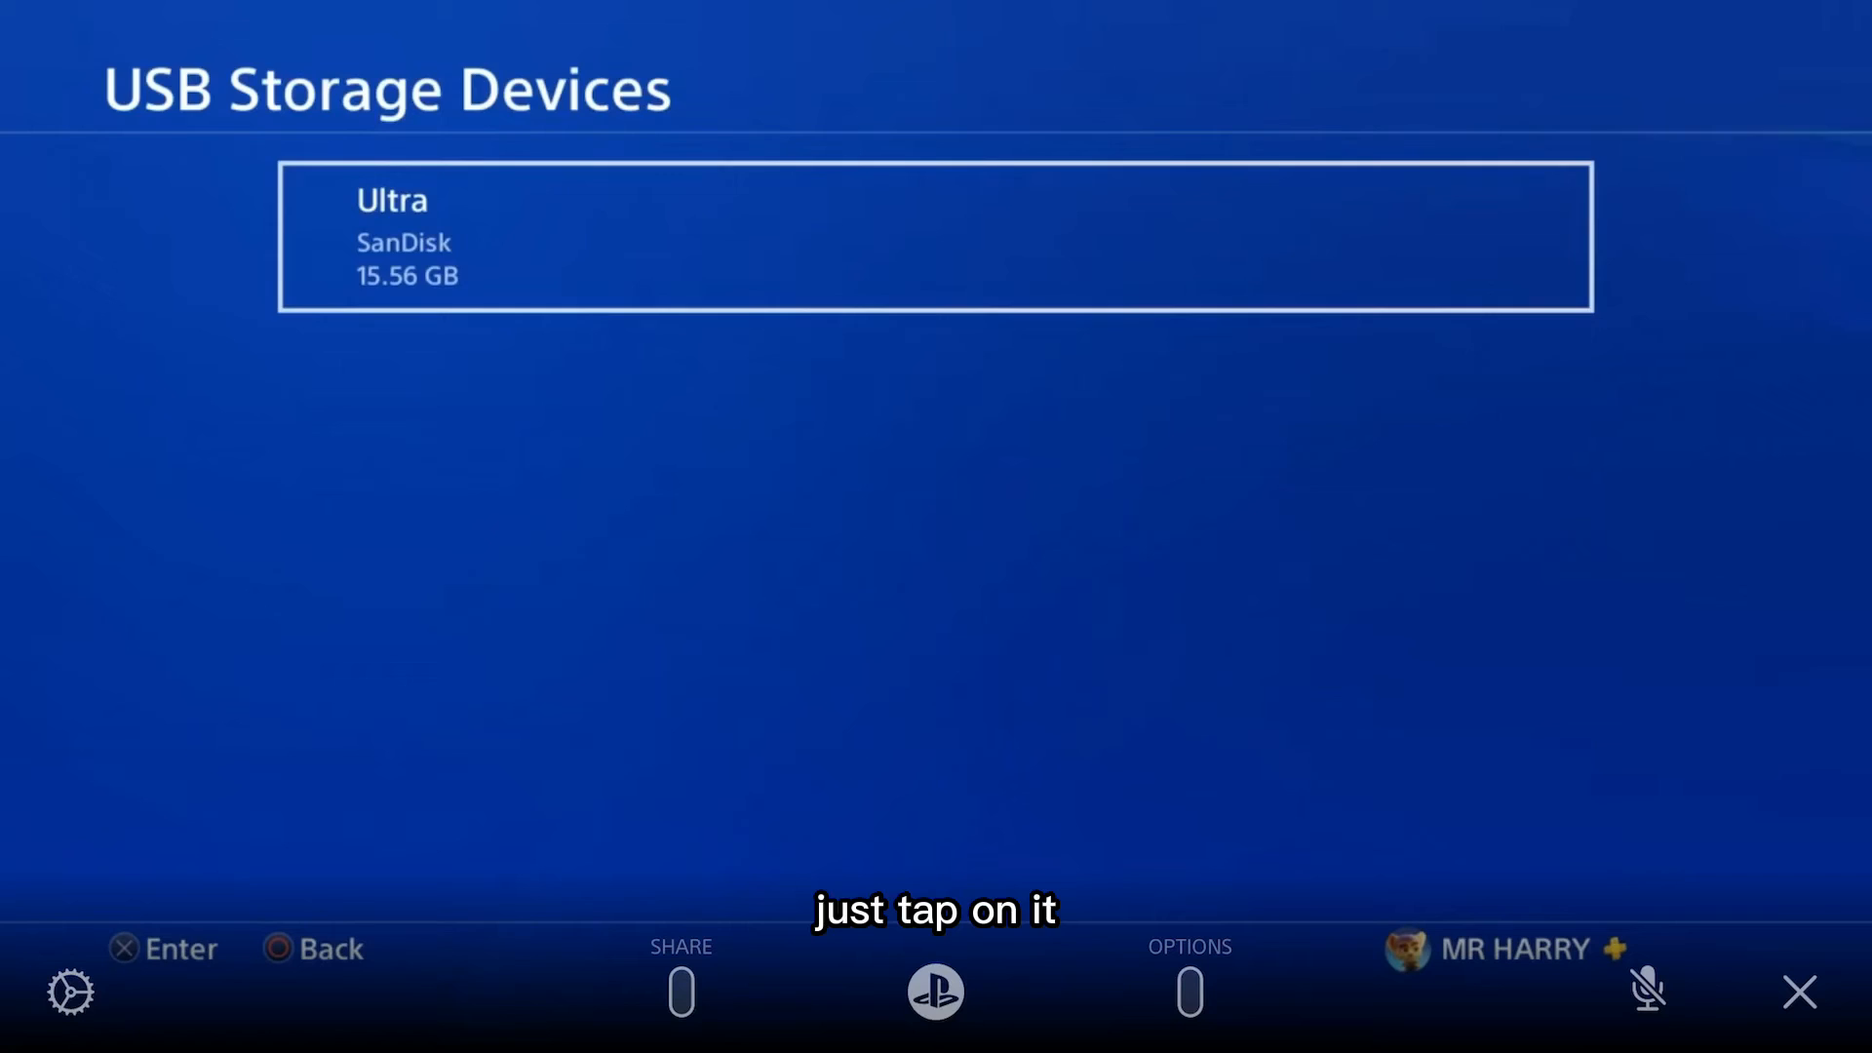
left_click(936, 236)
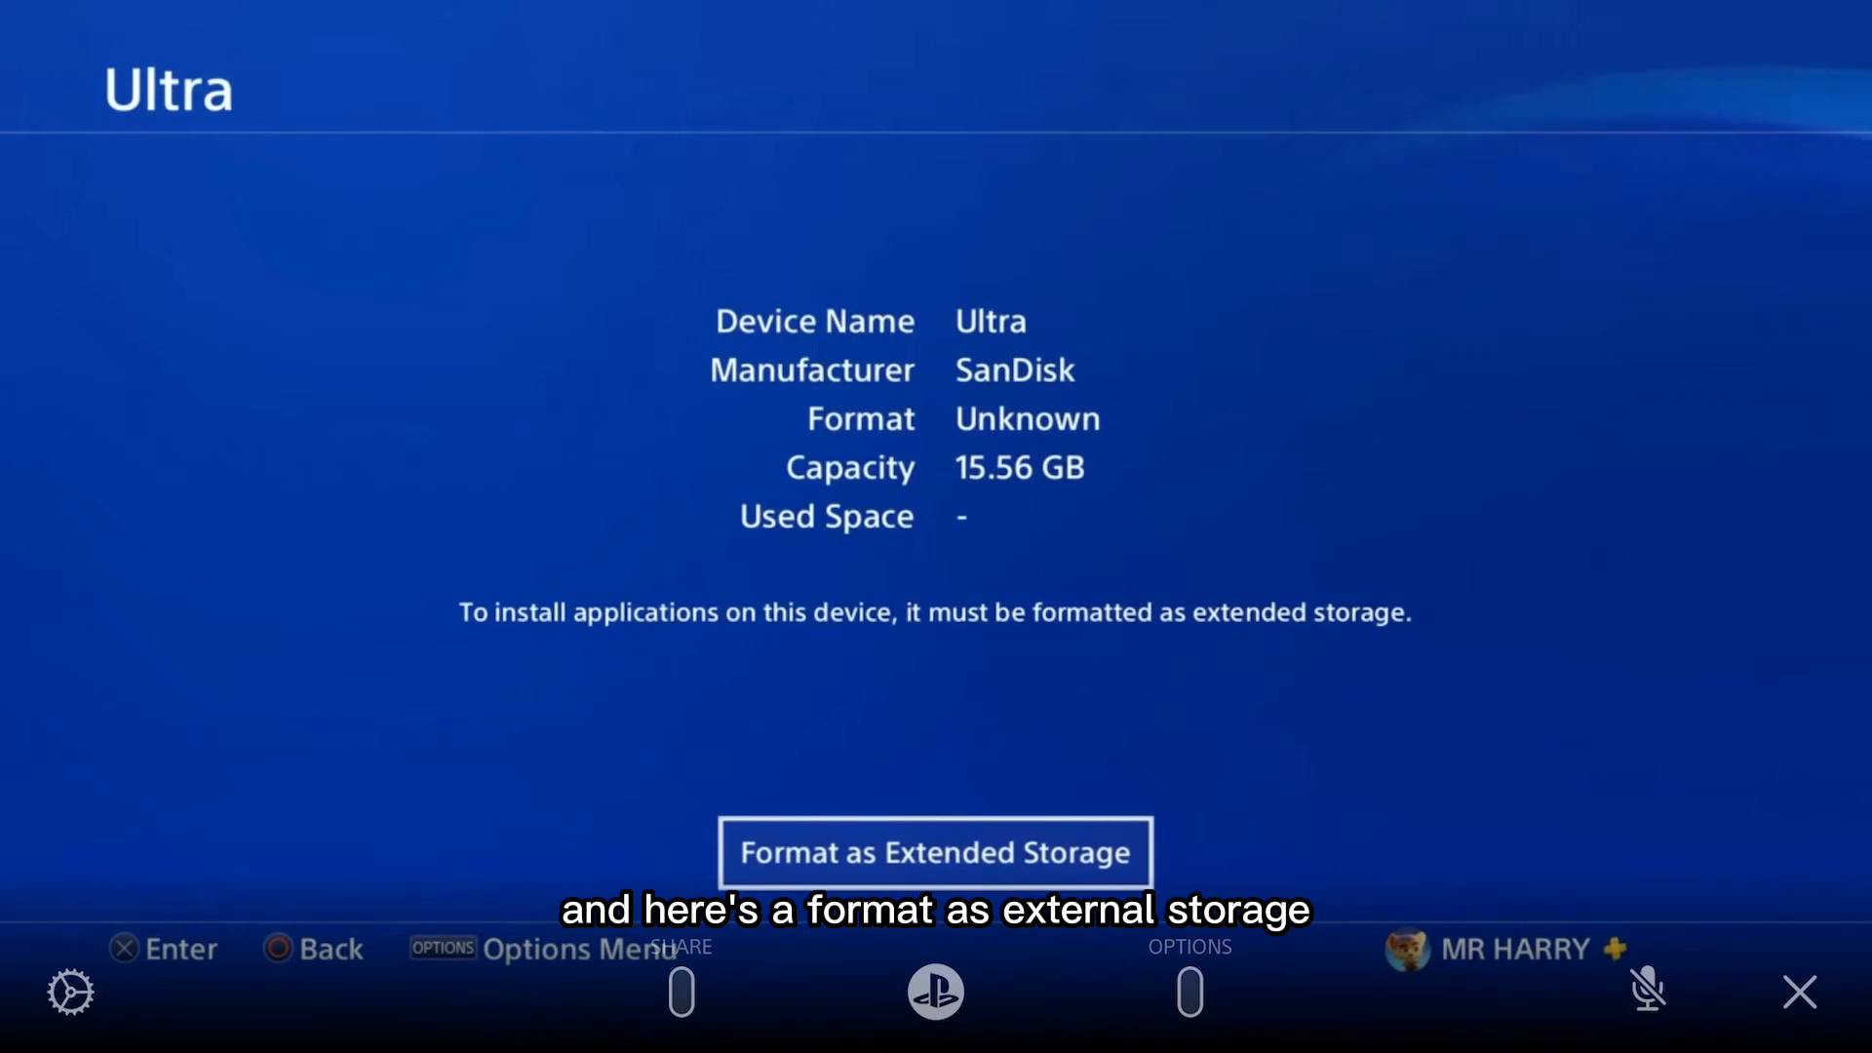